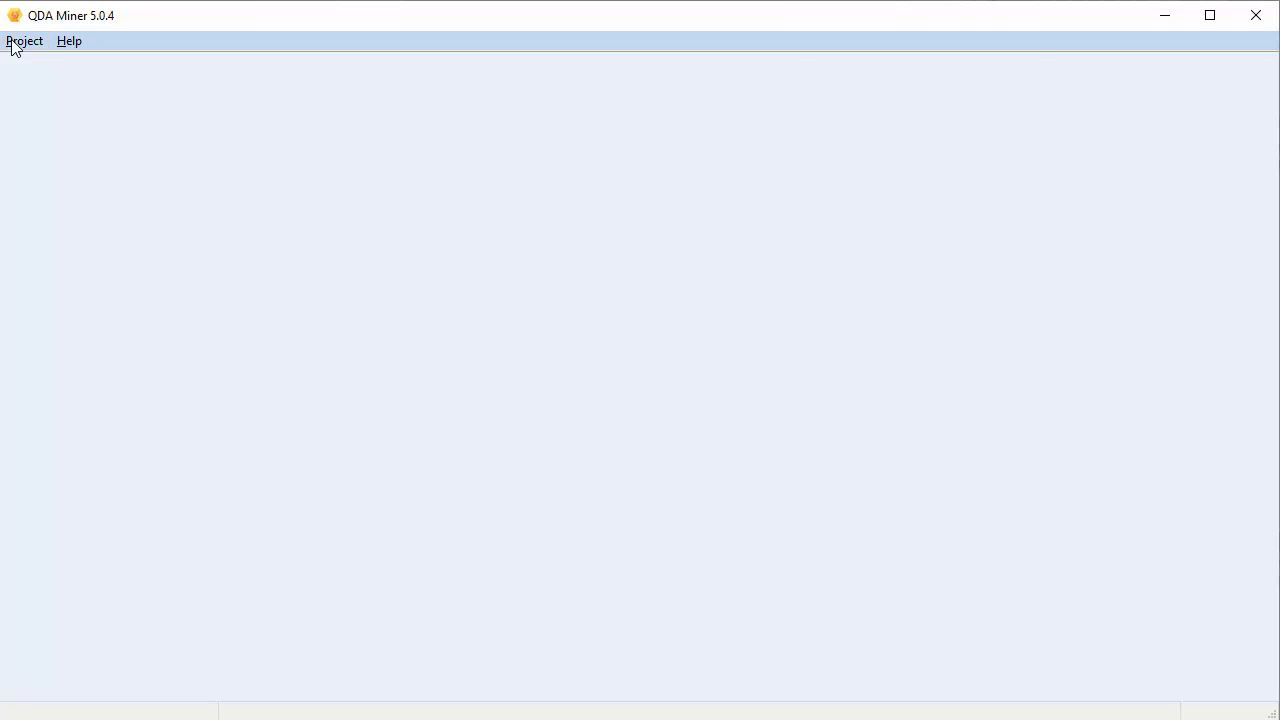
- Choose New from the Project menu to show the new-project options
click(24, 40)
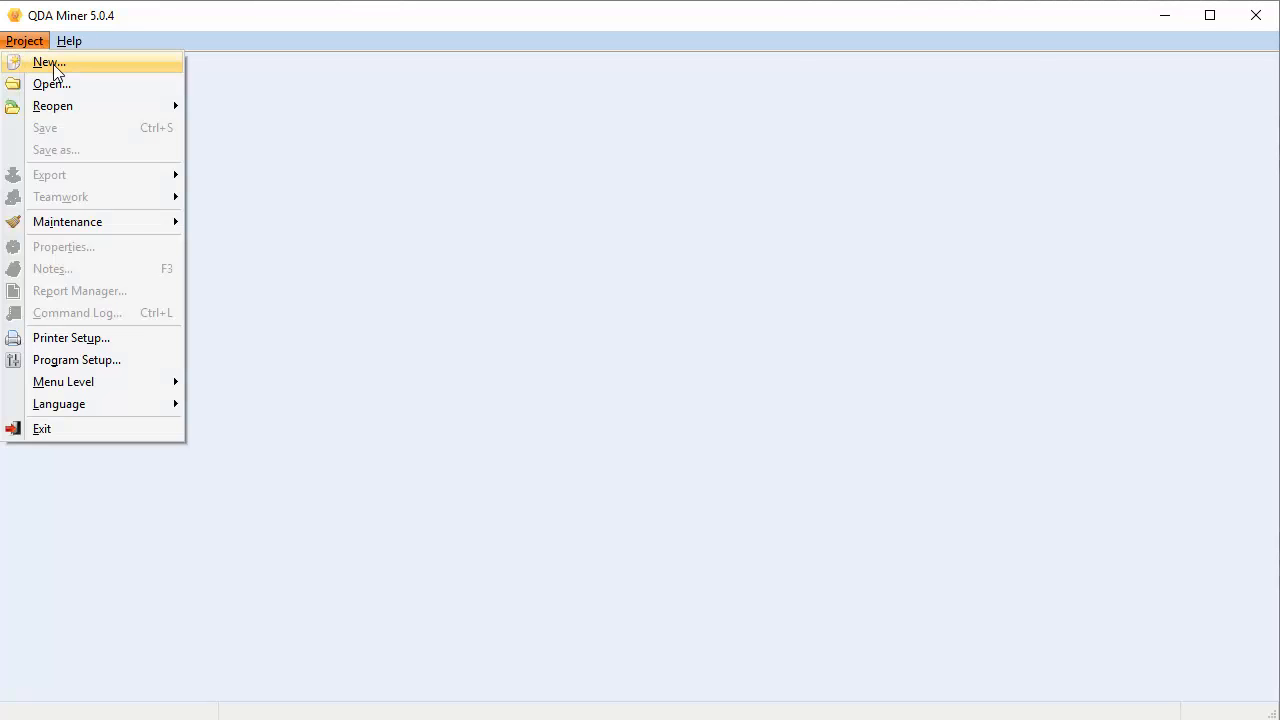
click(49, 62)
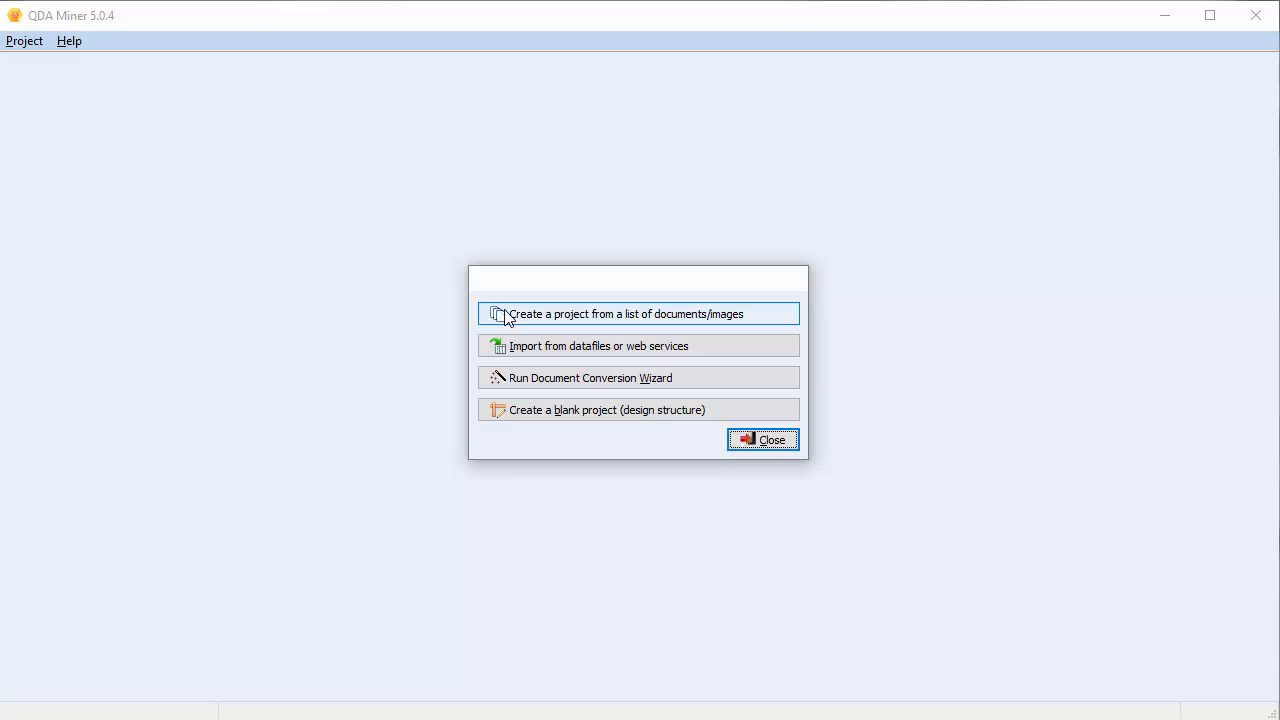
- Create a project from a list of documents and browse to My Provalis Research Projects > Workshop > GOP Debates 2011
click(627, 313)
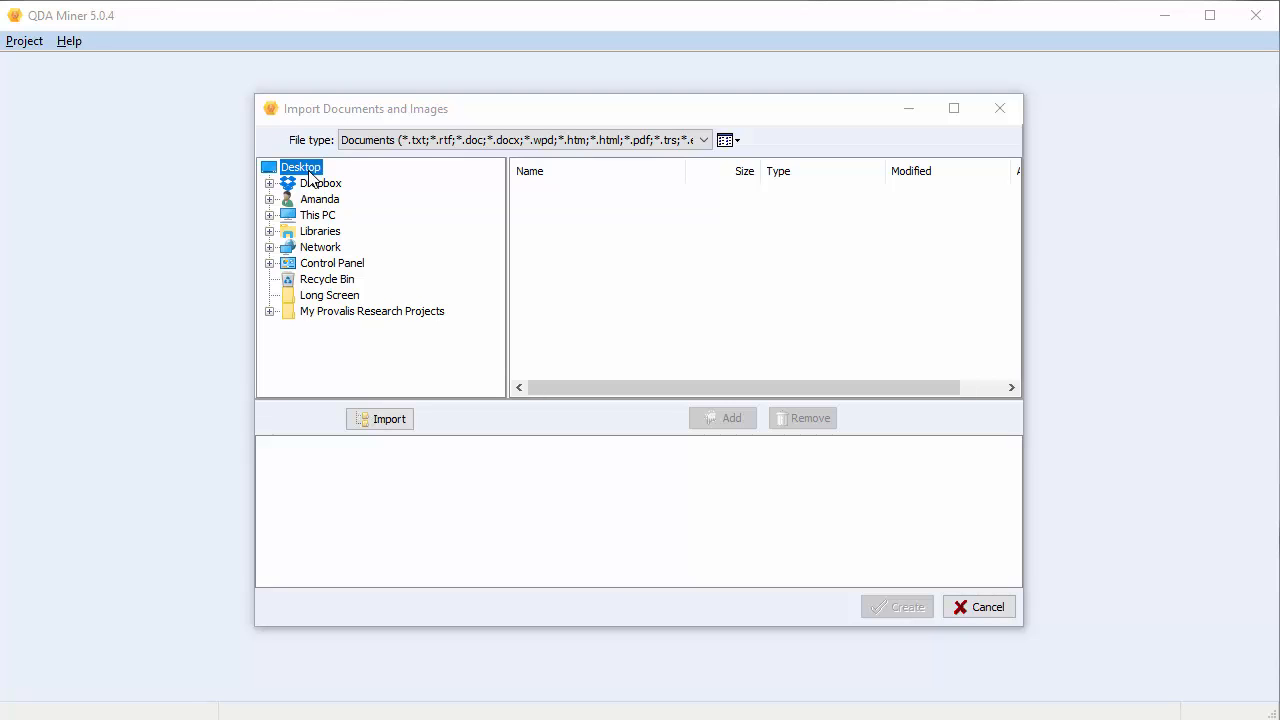
mouse_move(322, 203)
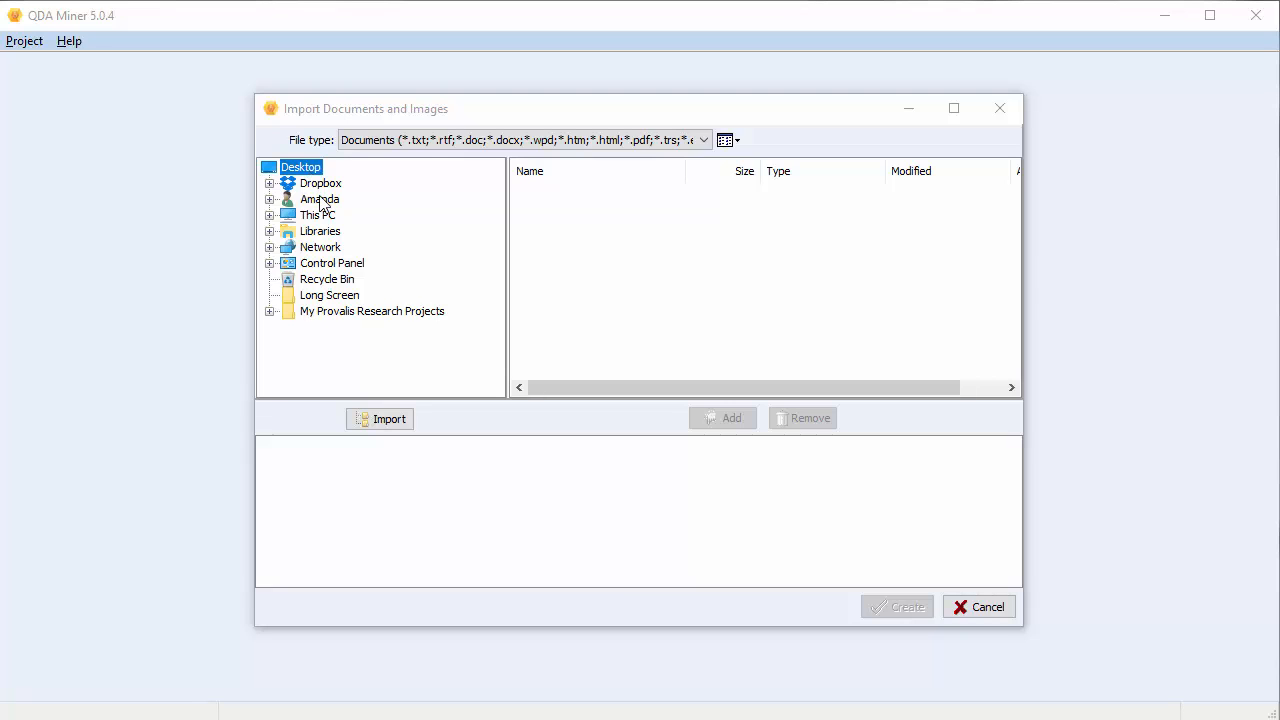
click(270, 311)
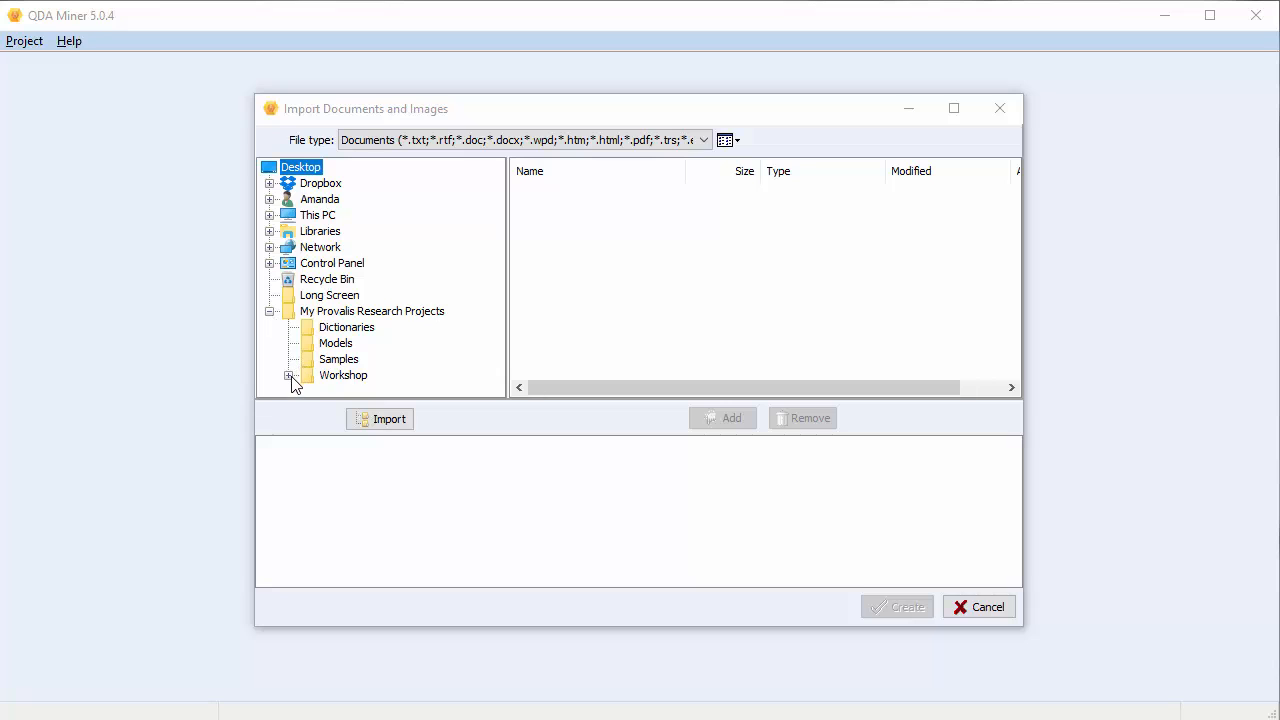
click(405, 327)
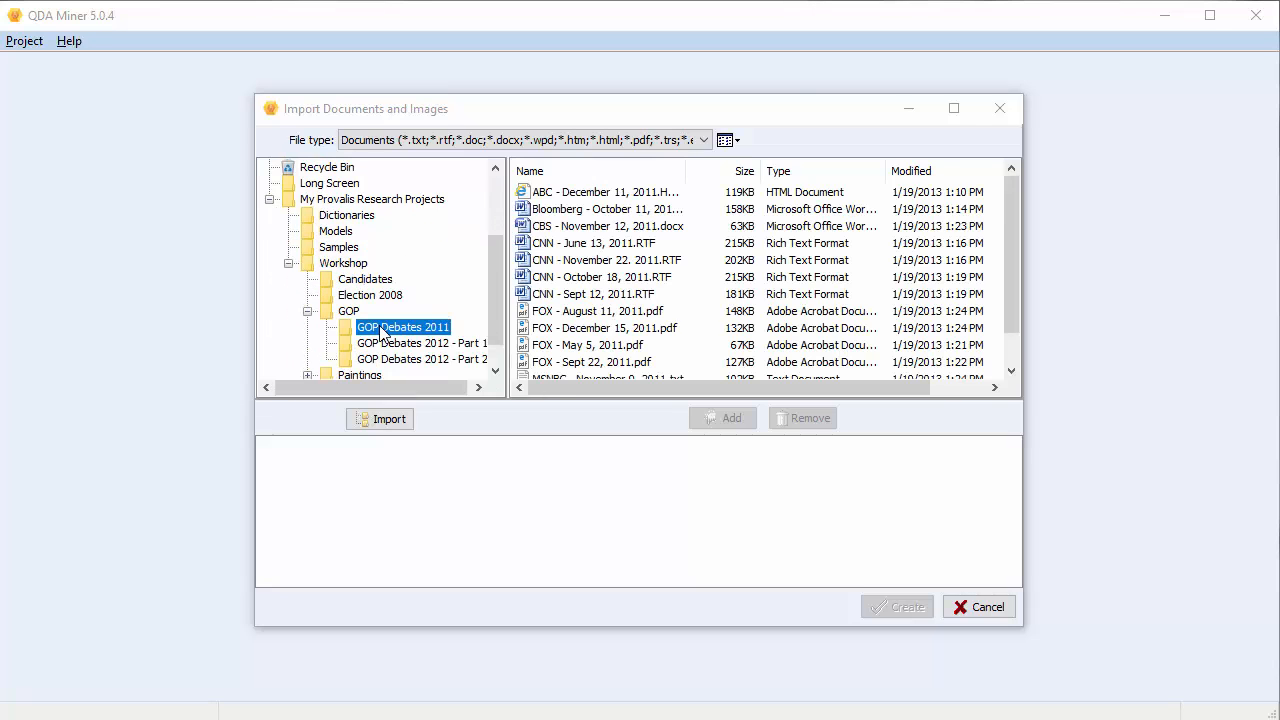
click(604, 191)
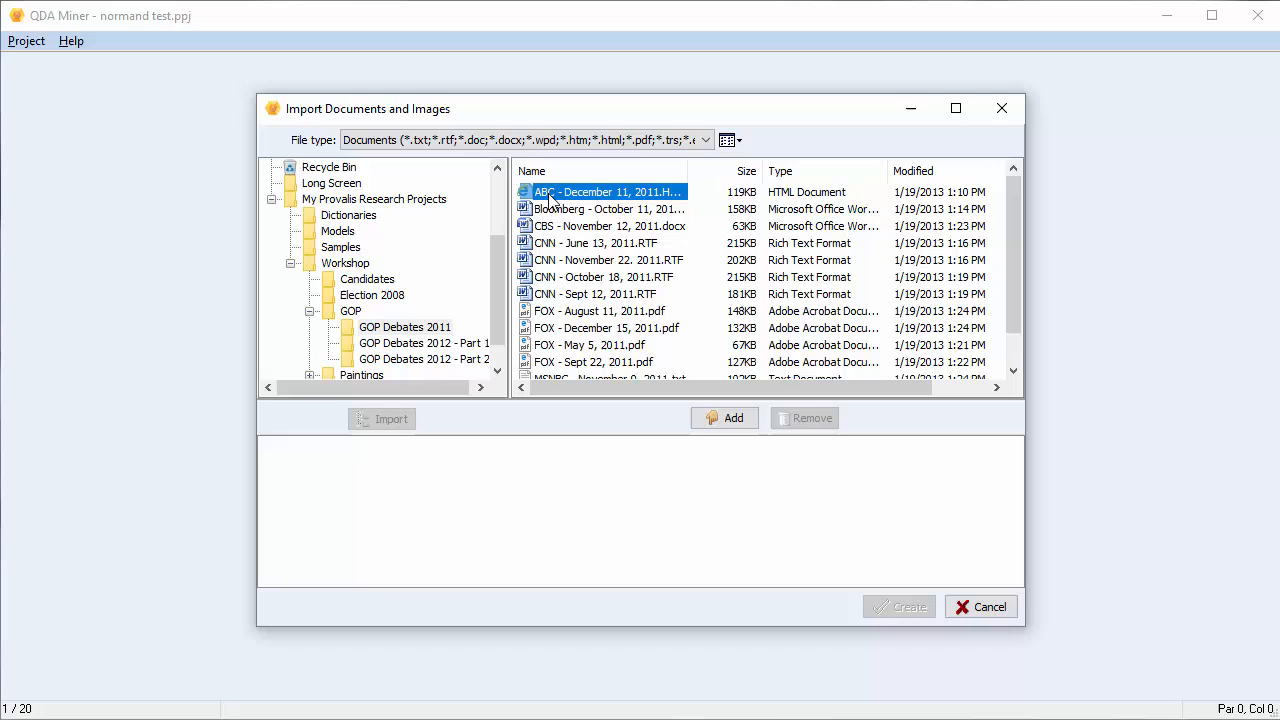
mouse_move(315, 160)
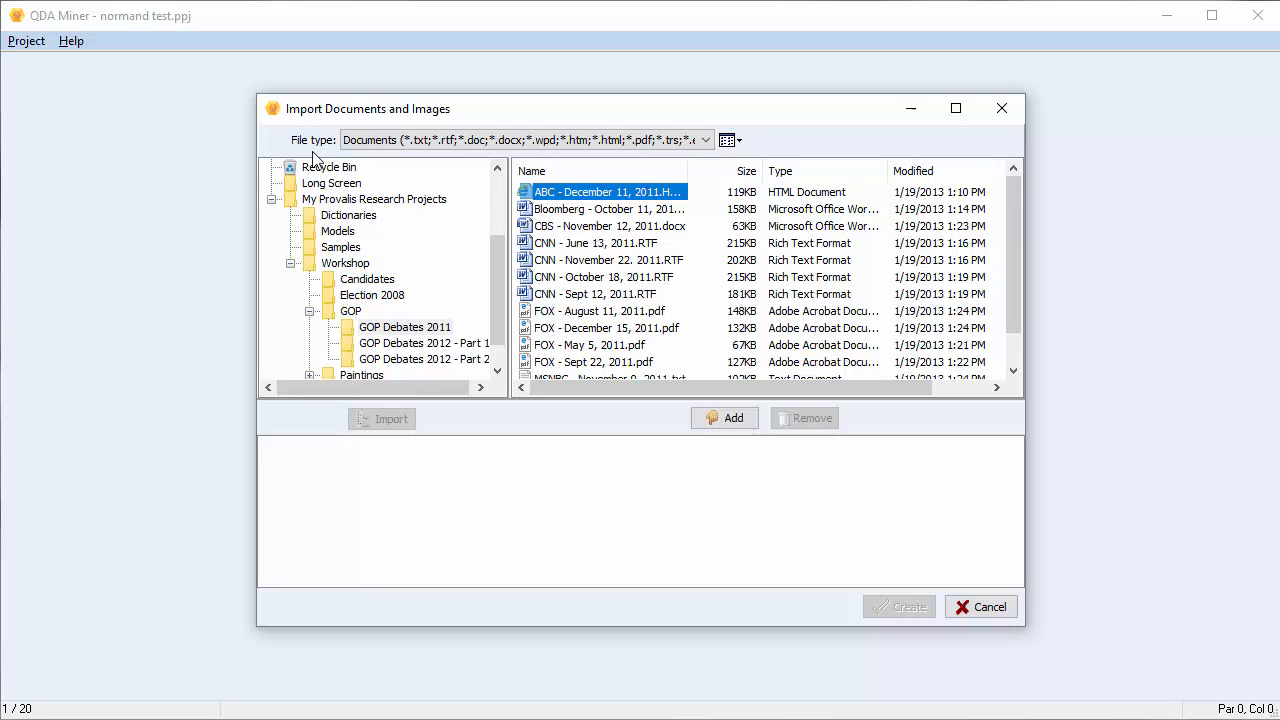
click(706, 140)
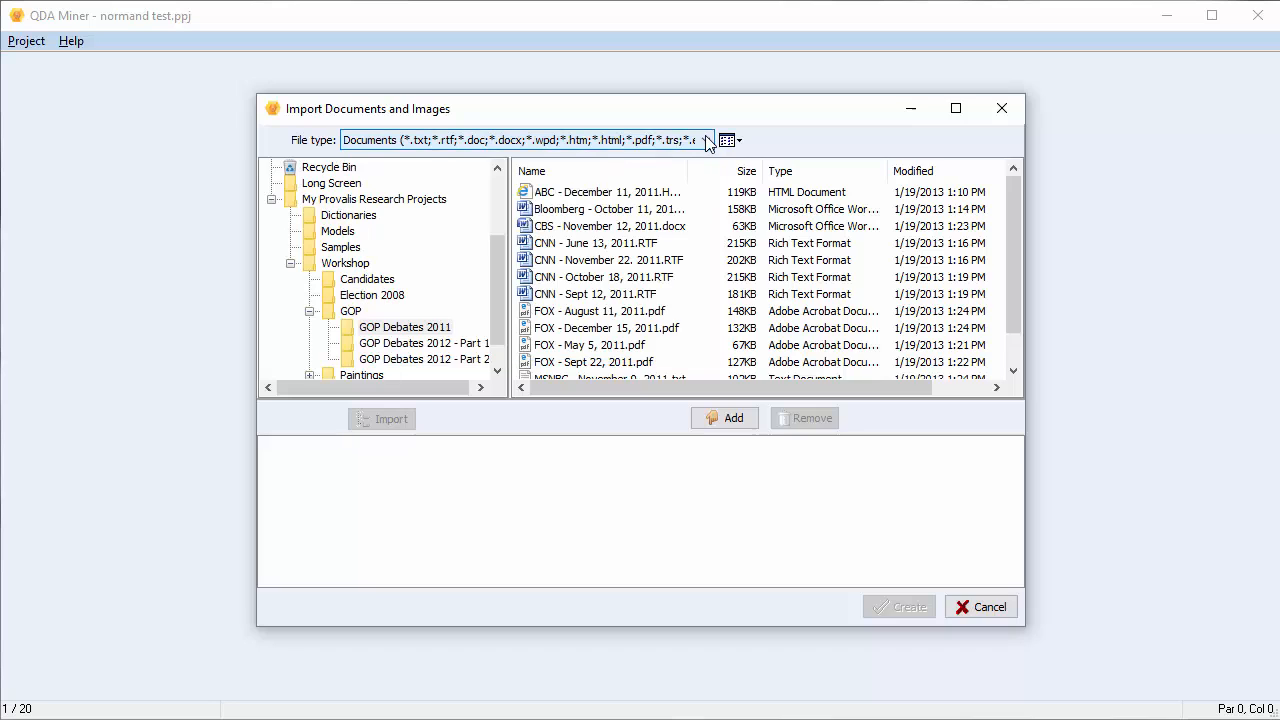
mouse_move(590, 345)
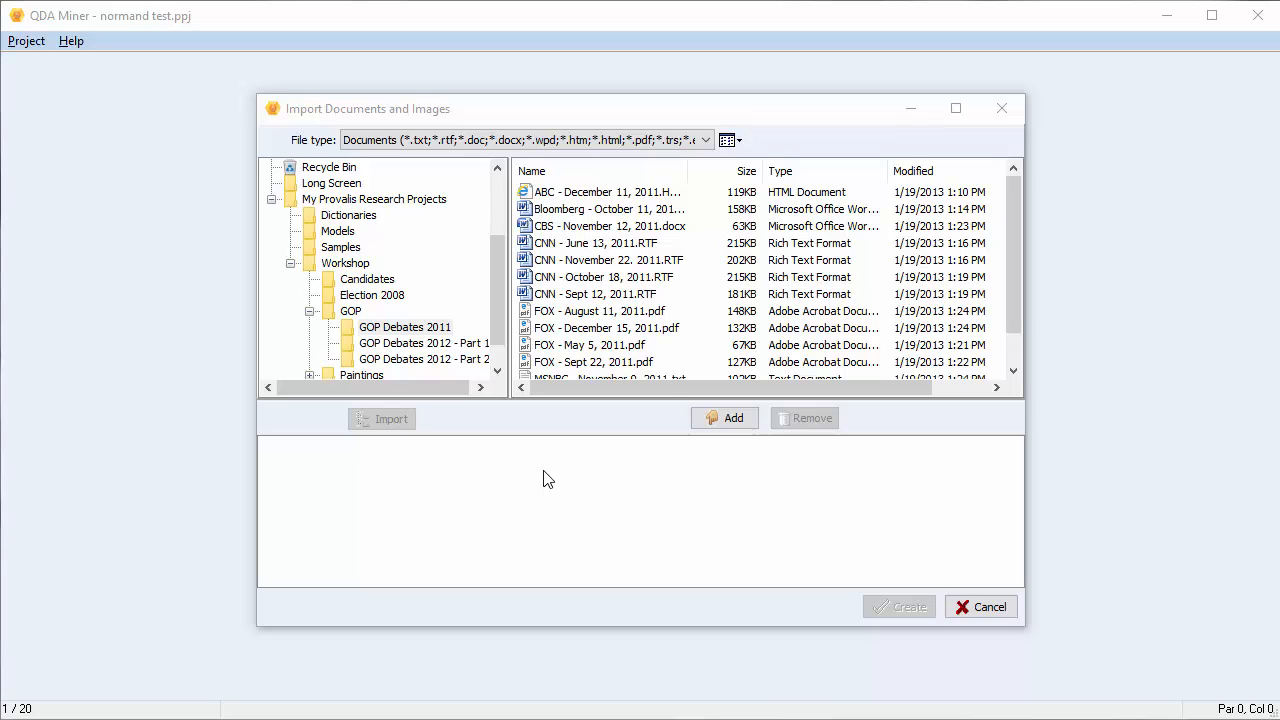
- Add the ABC December 11 and Bloomberg October 11 transcripts to the import list
click(605, 191)
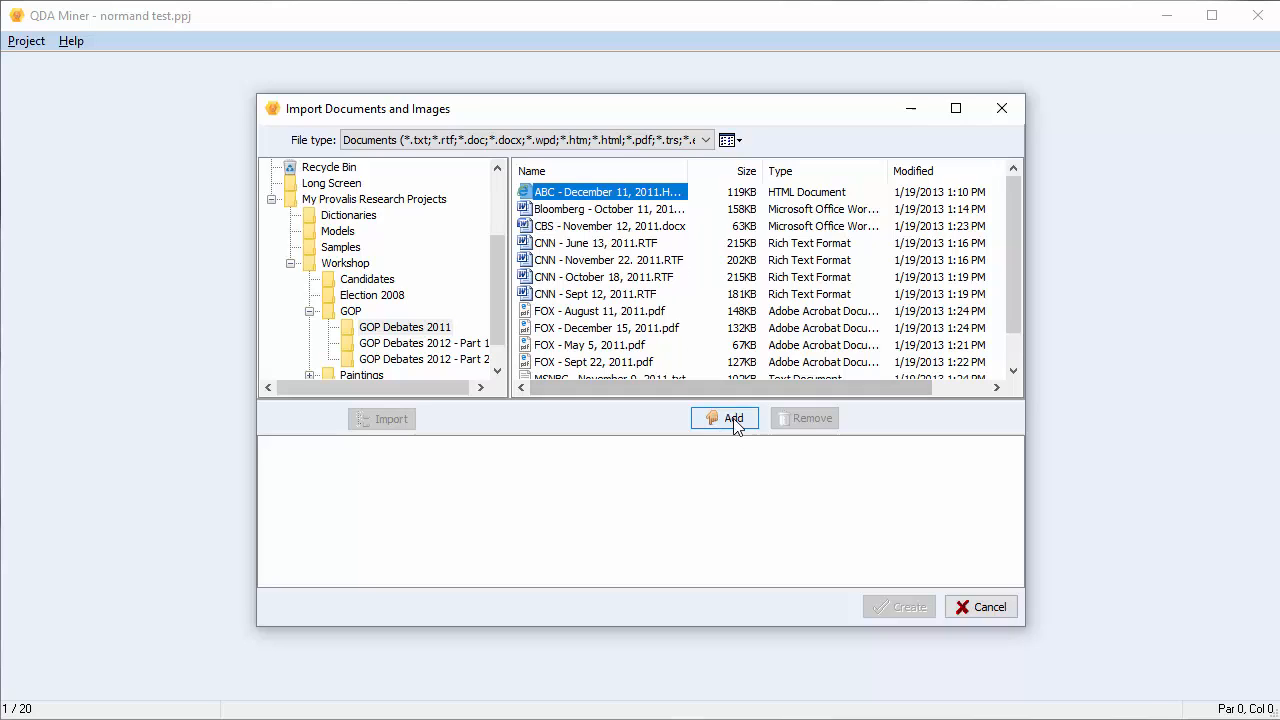
click(724, 418)
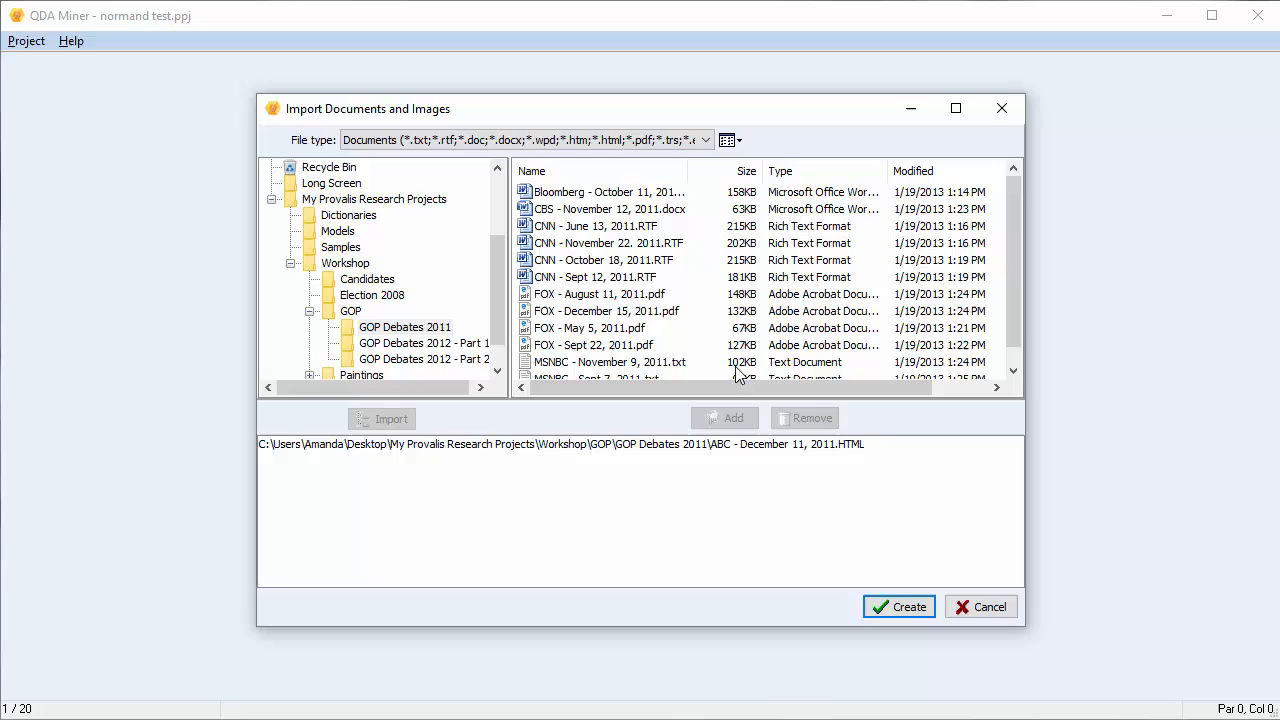
click(600, 191)
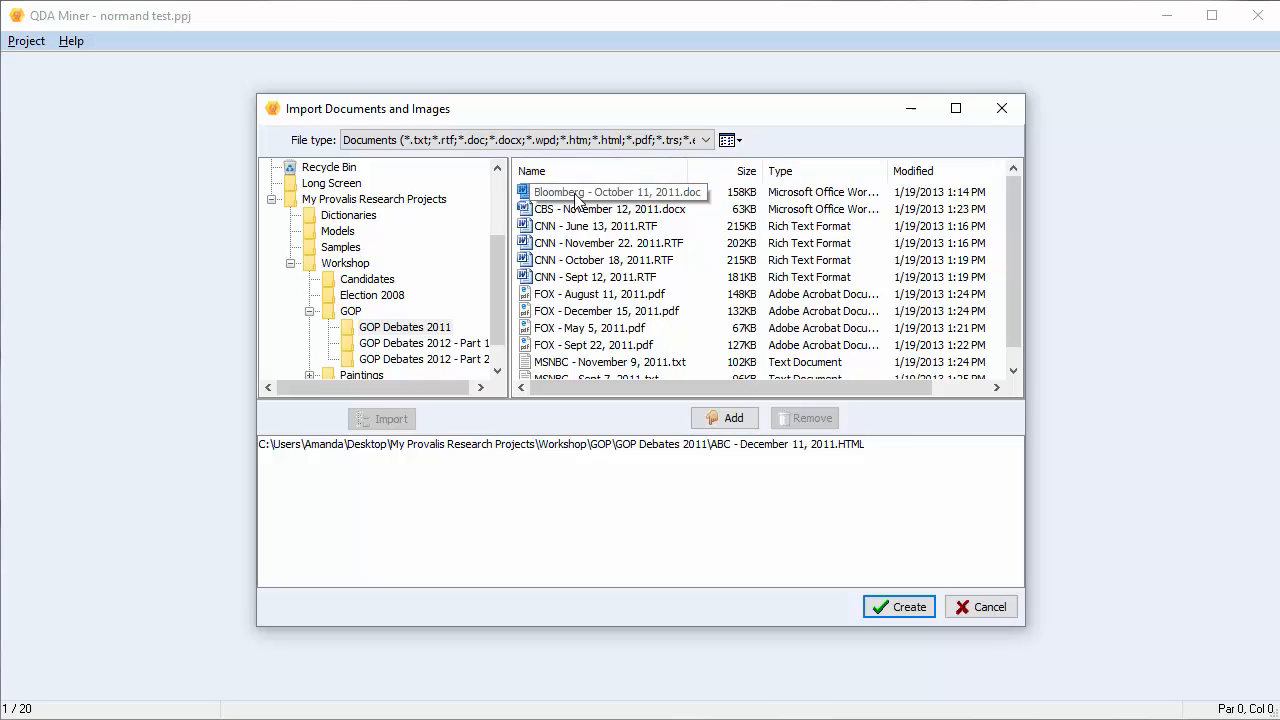
click(600, 191)
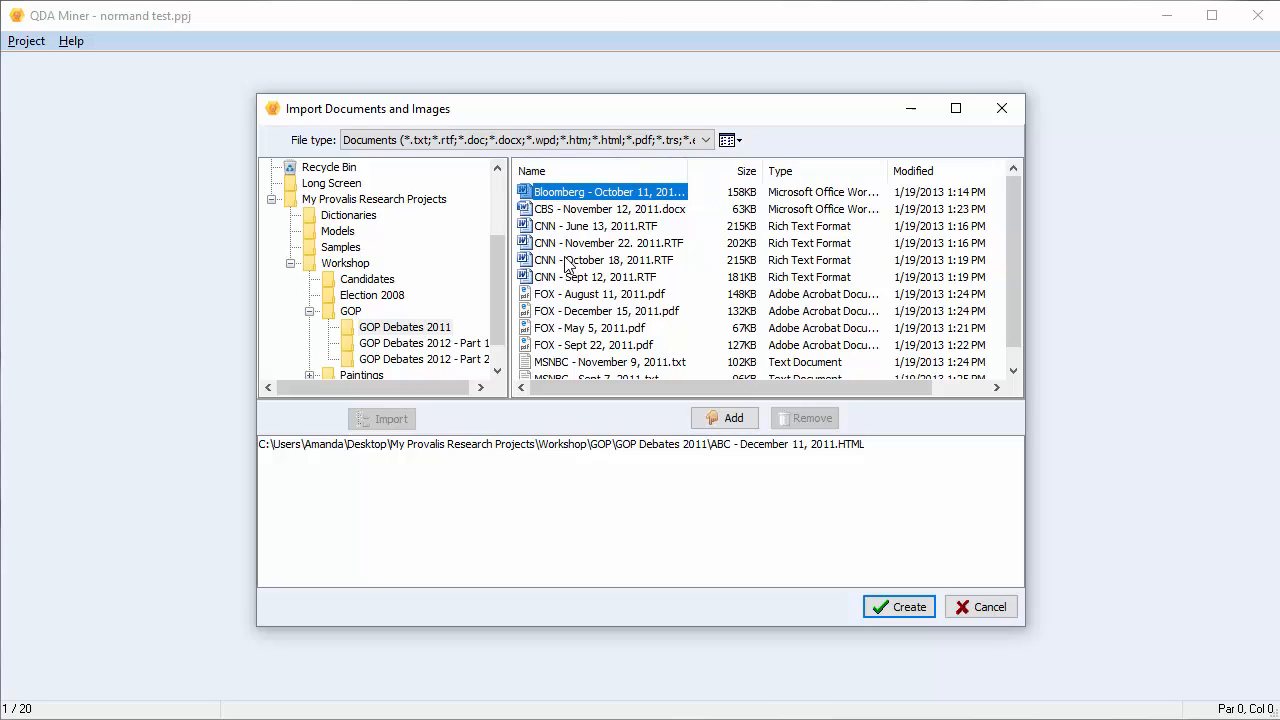
click(724, 418)
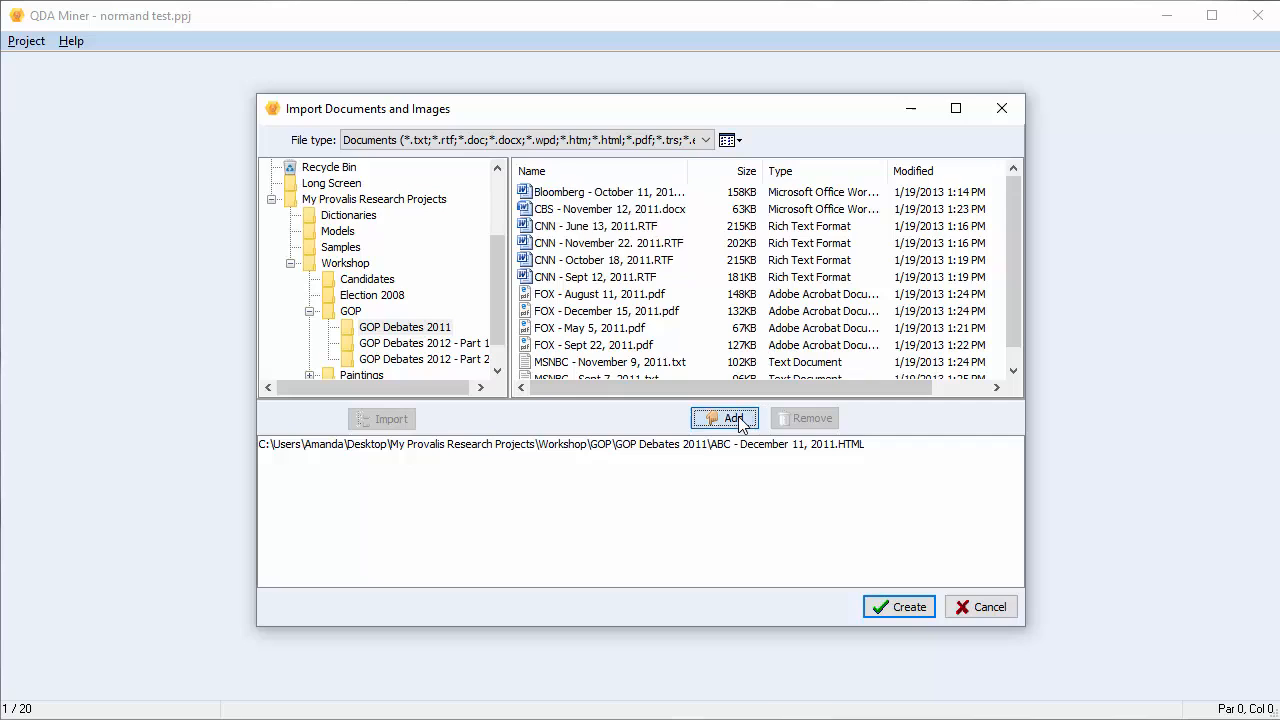
- Add the remaining CBS and CNN transcripts, including CNN October 18, 2011
click(724, 418)
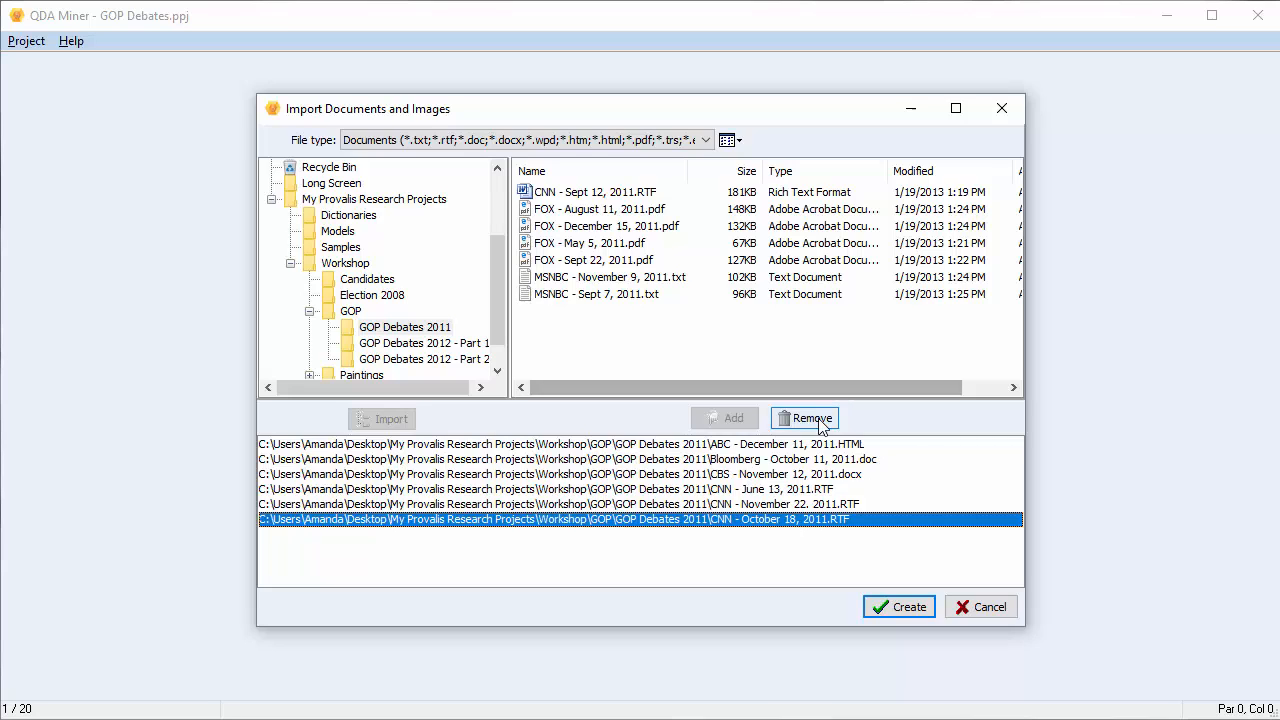
click(805, 418)
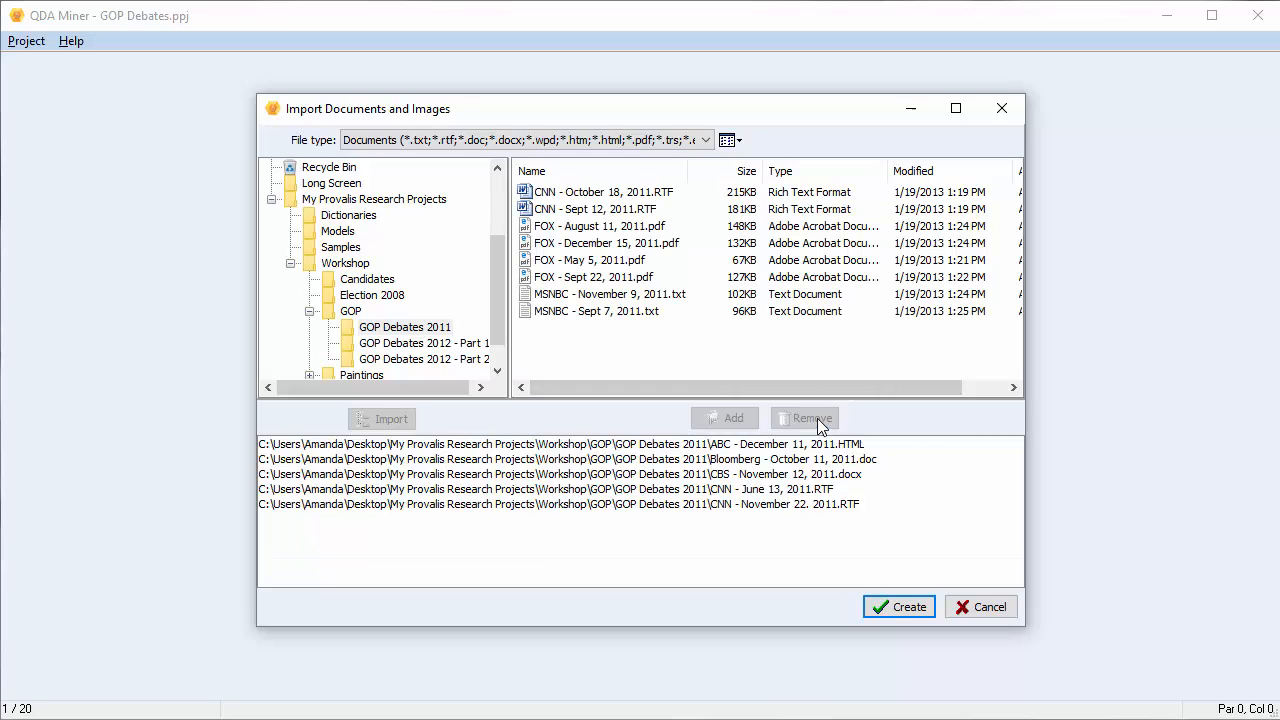
click(600, 191)
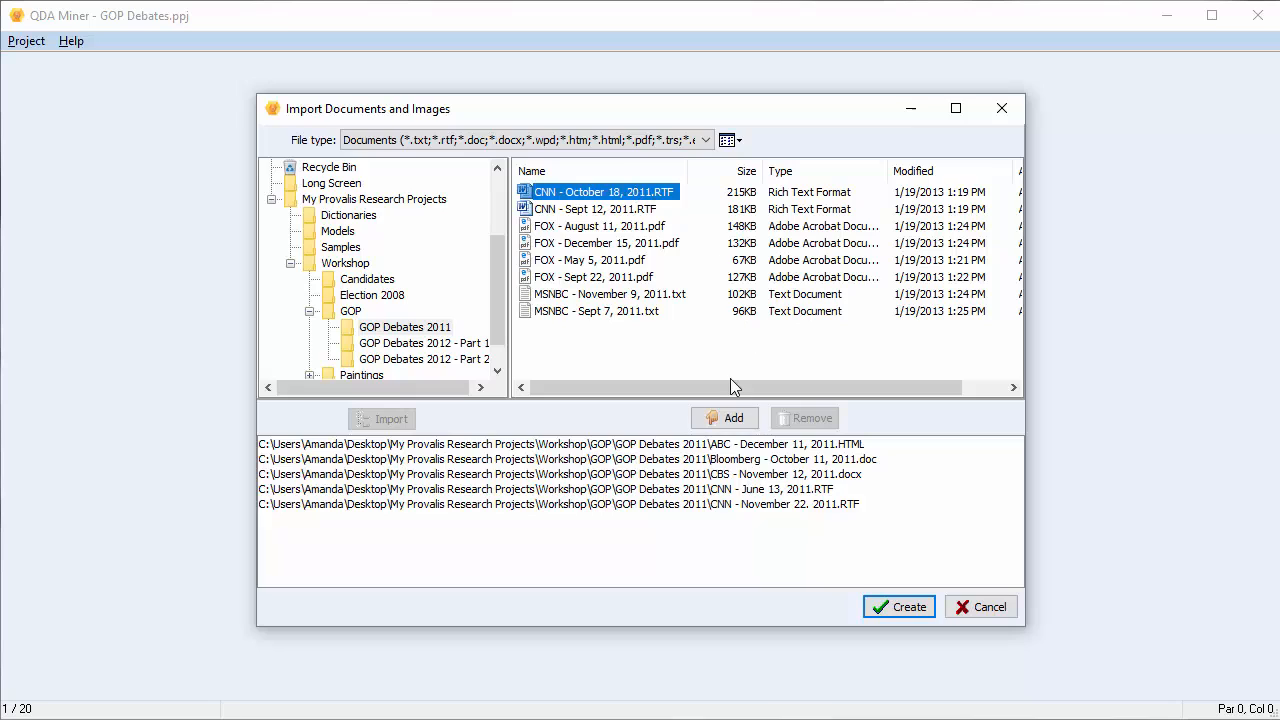
click(724, 418)
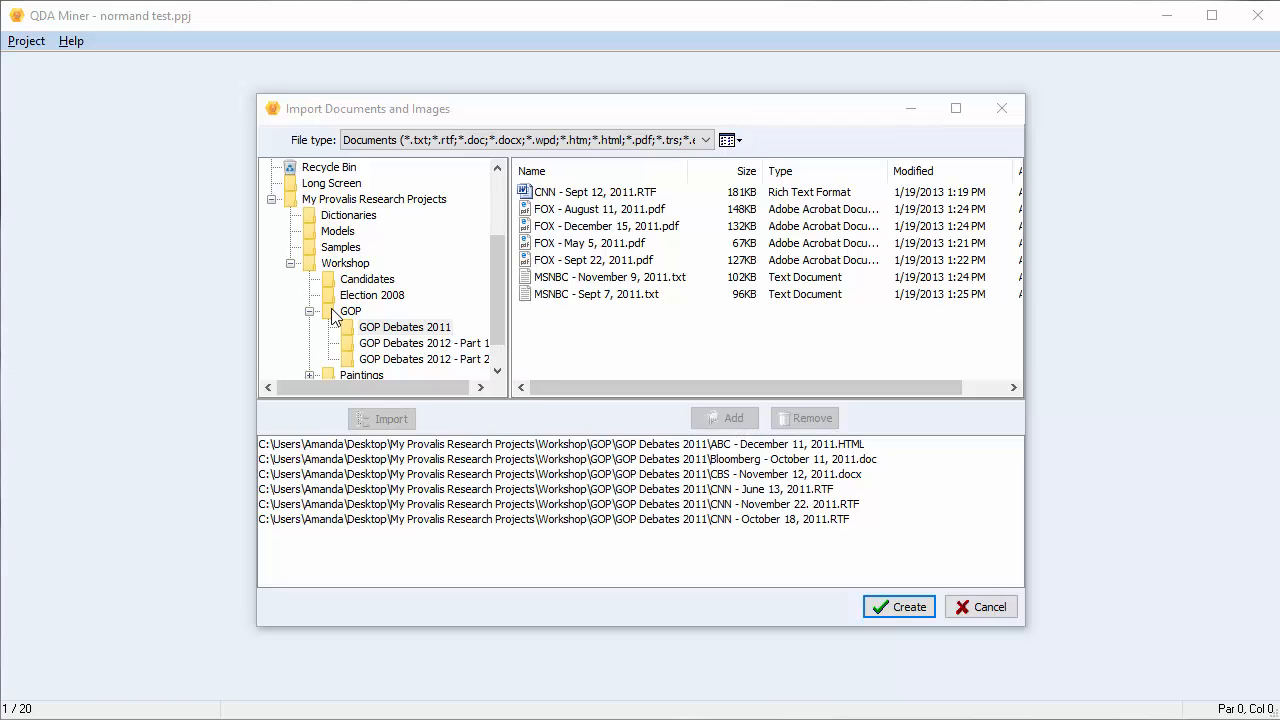
- Import all 20 documents from the GOP folder, including subfolders and file types
click(351, 311)
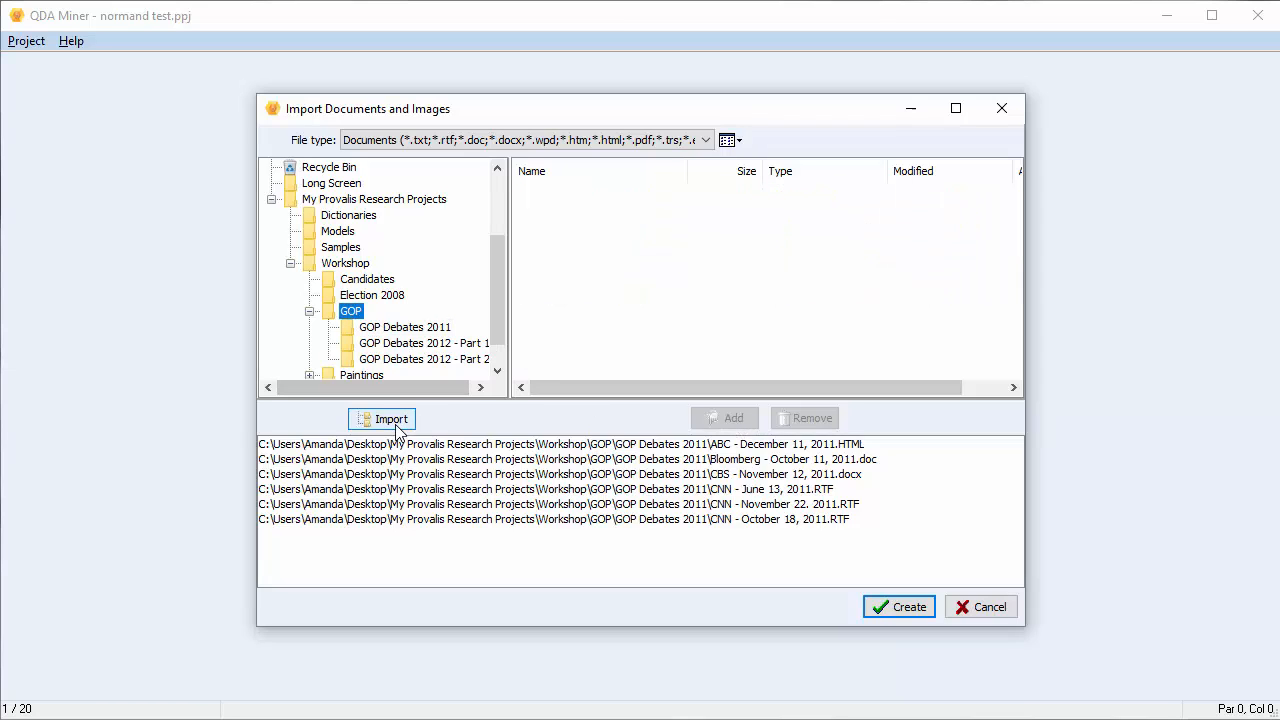
click(390, 418)
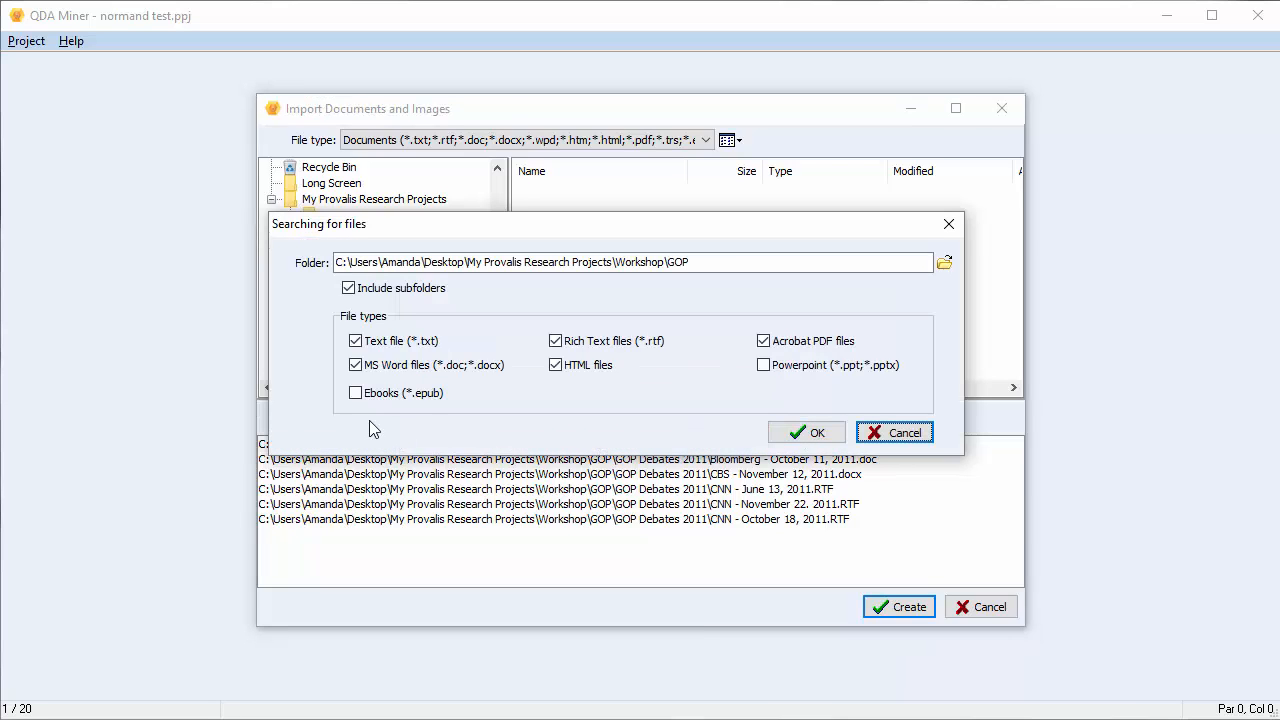
mouse_move(430, 318)
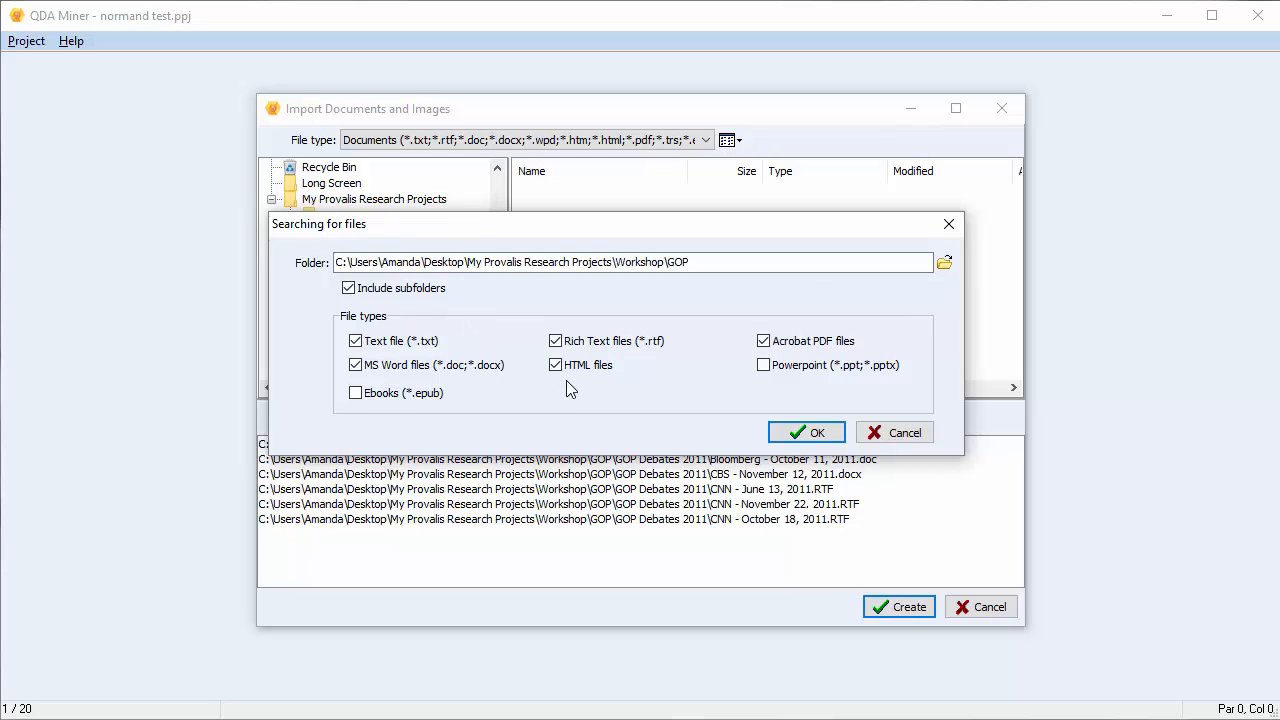
click(807, 432)
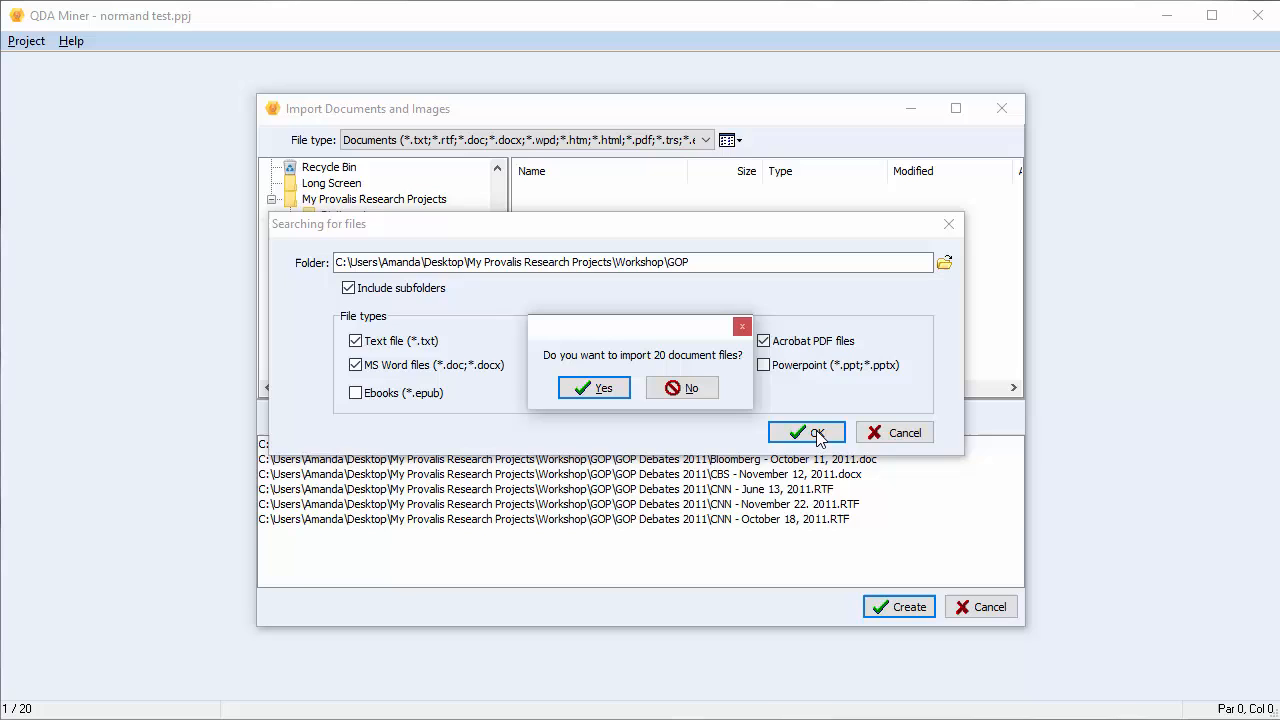
mouse_move(543, 401)
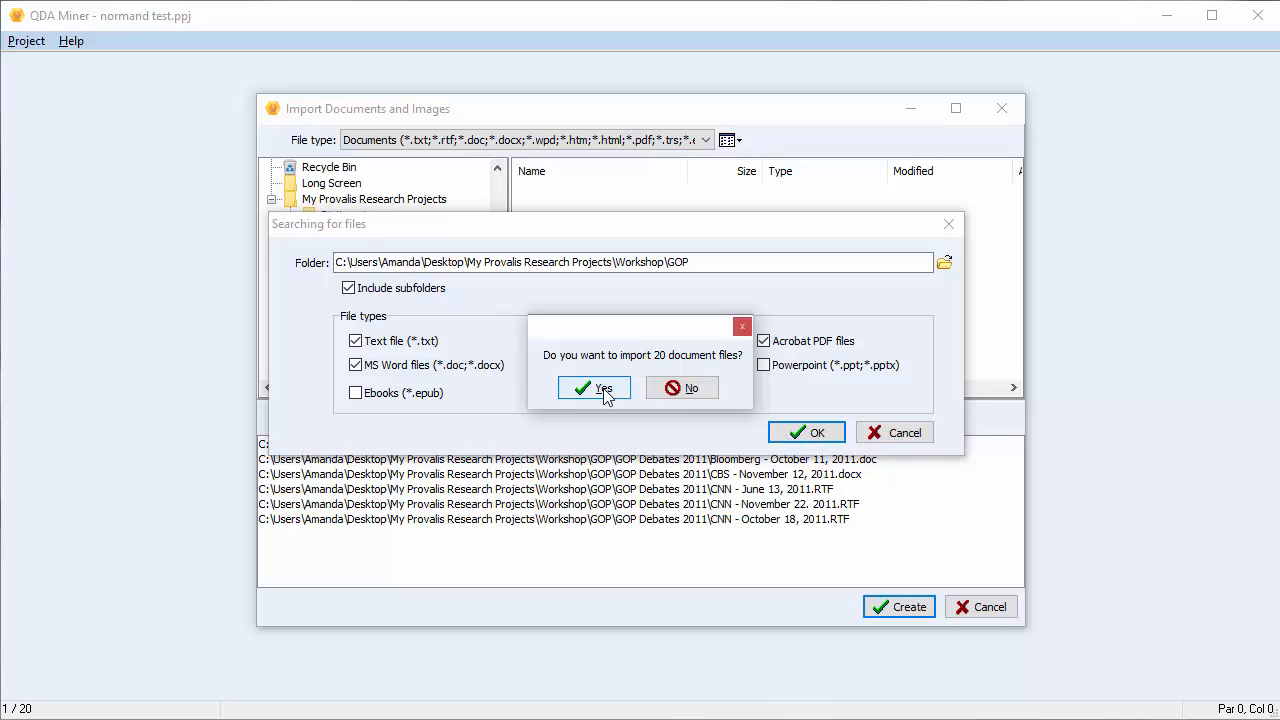
click(593, 388)
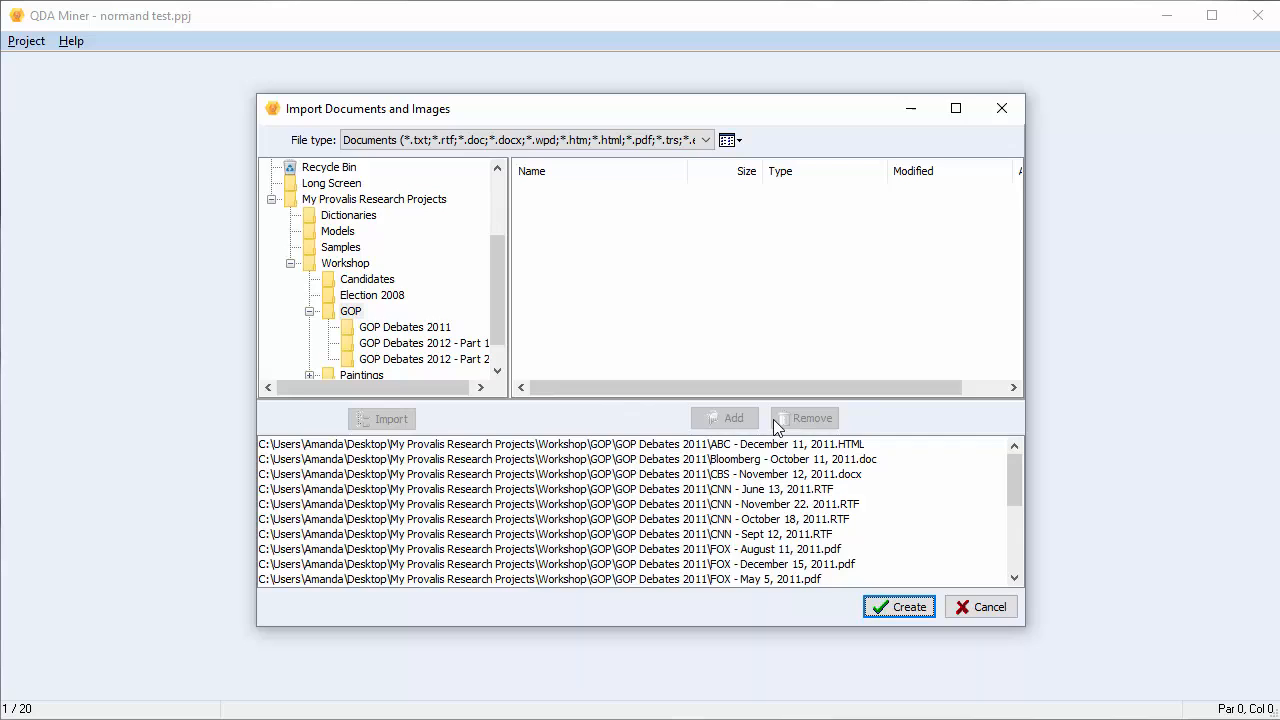
mouse_move(997, 499)
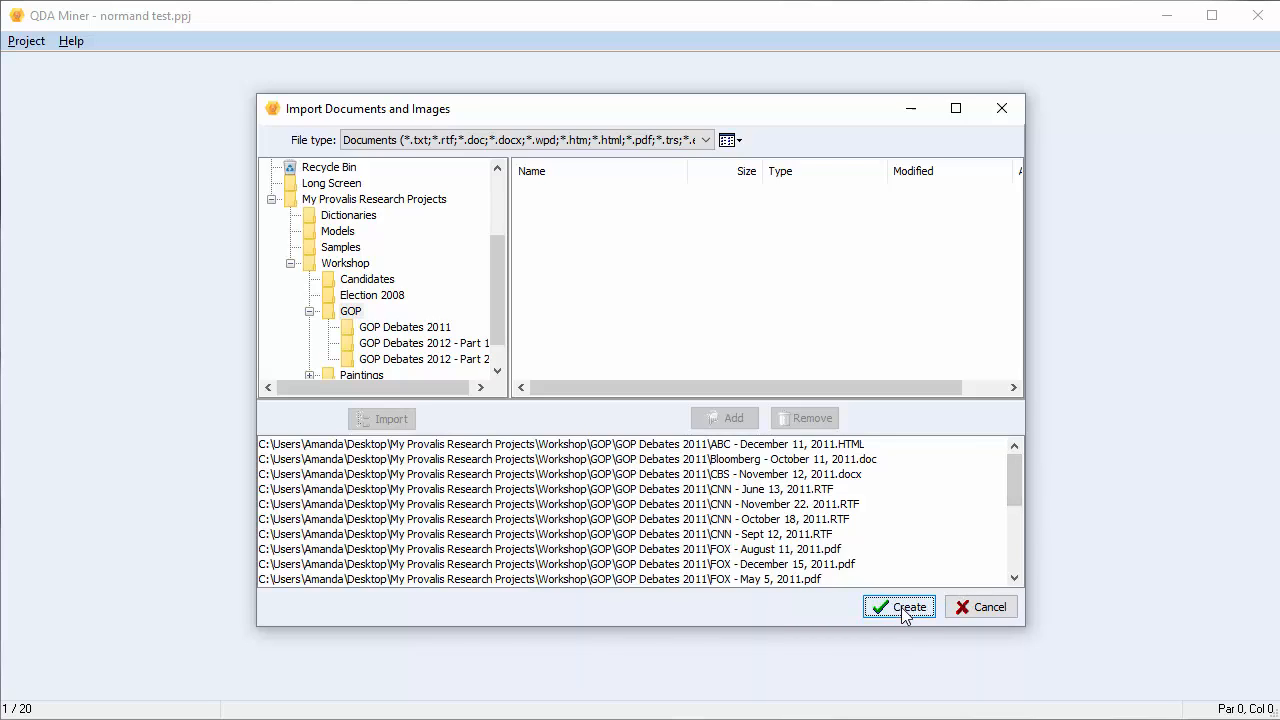
- Create the project and accept the default importation options
click(898, 606)
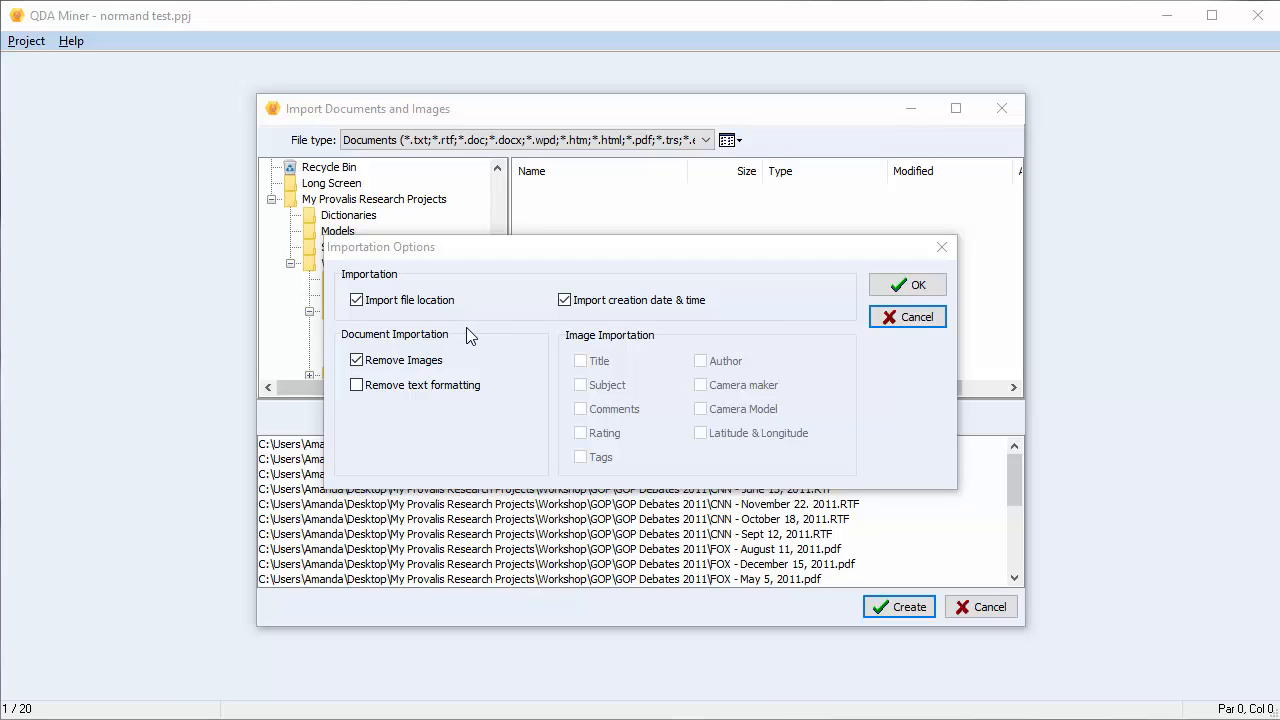
mouse_move(659, 323)
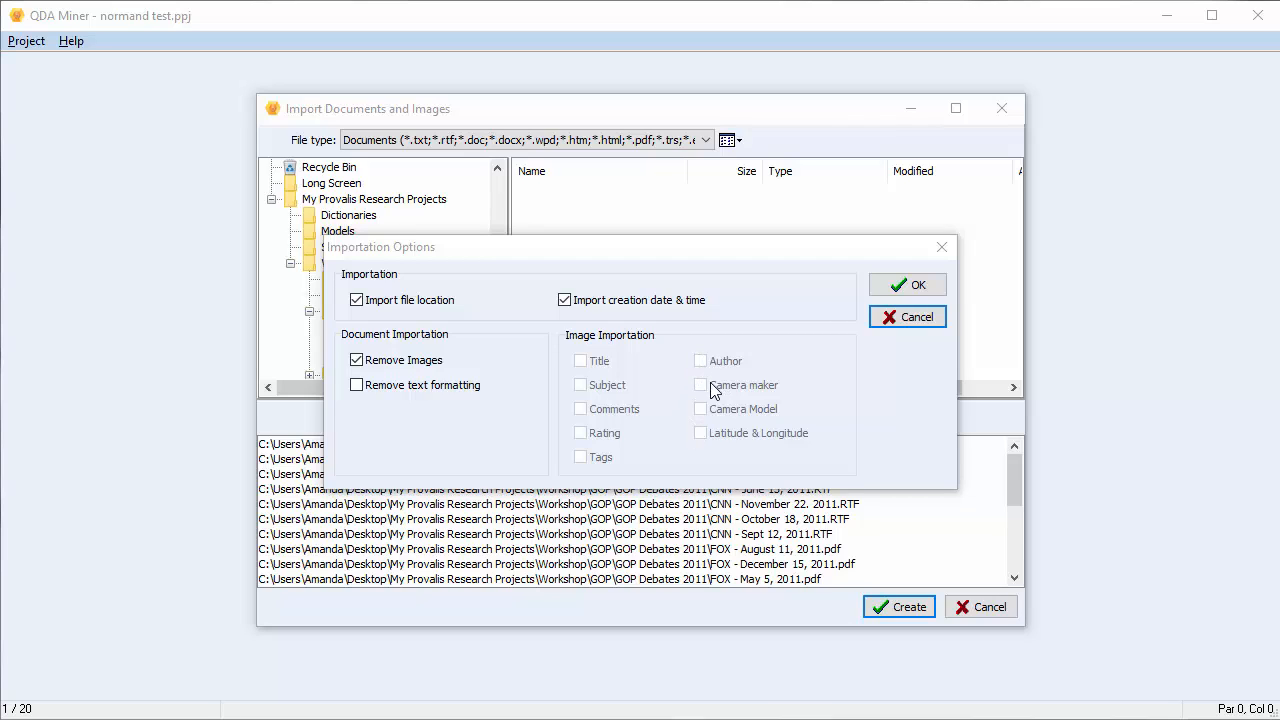
mouse_move(585, 463)
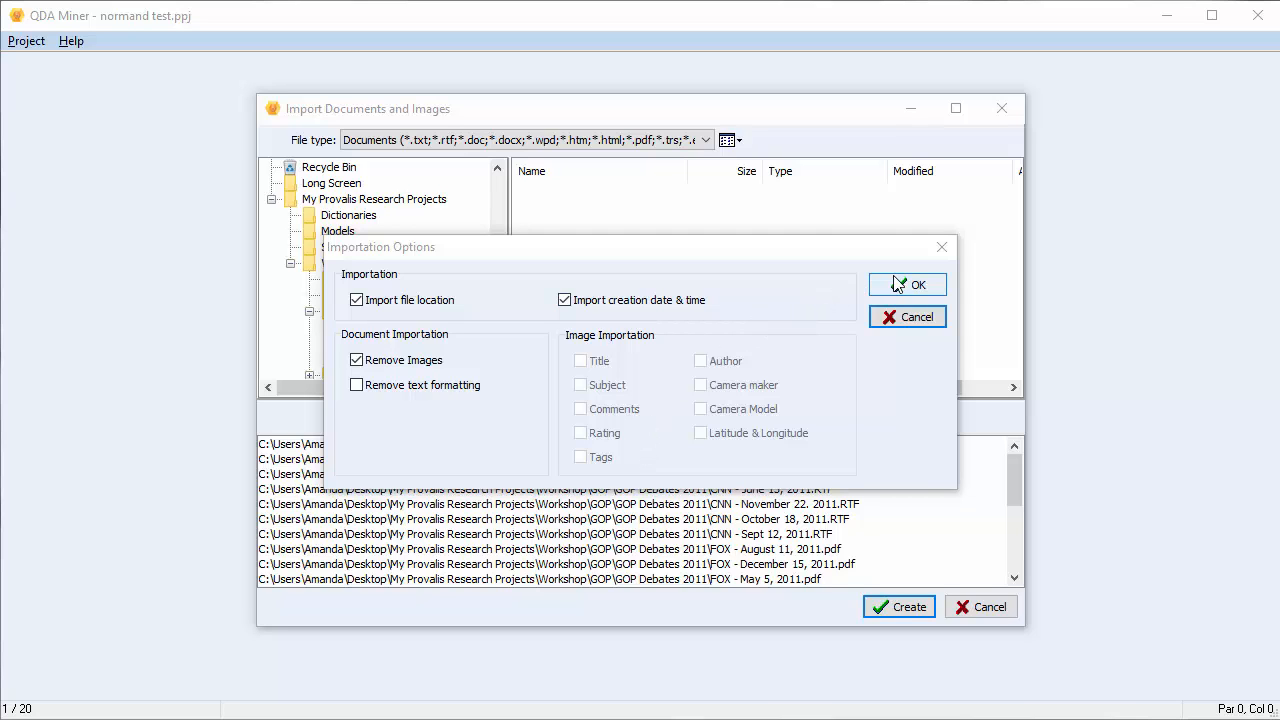
click(907, 284)
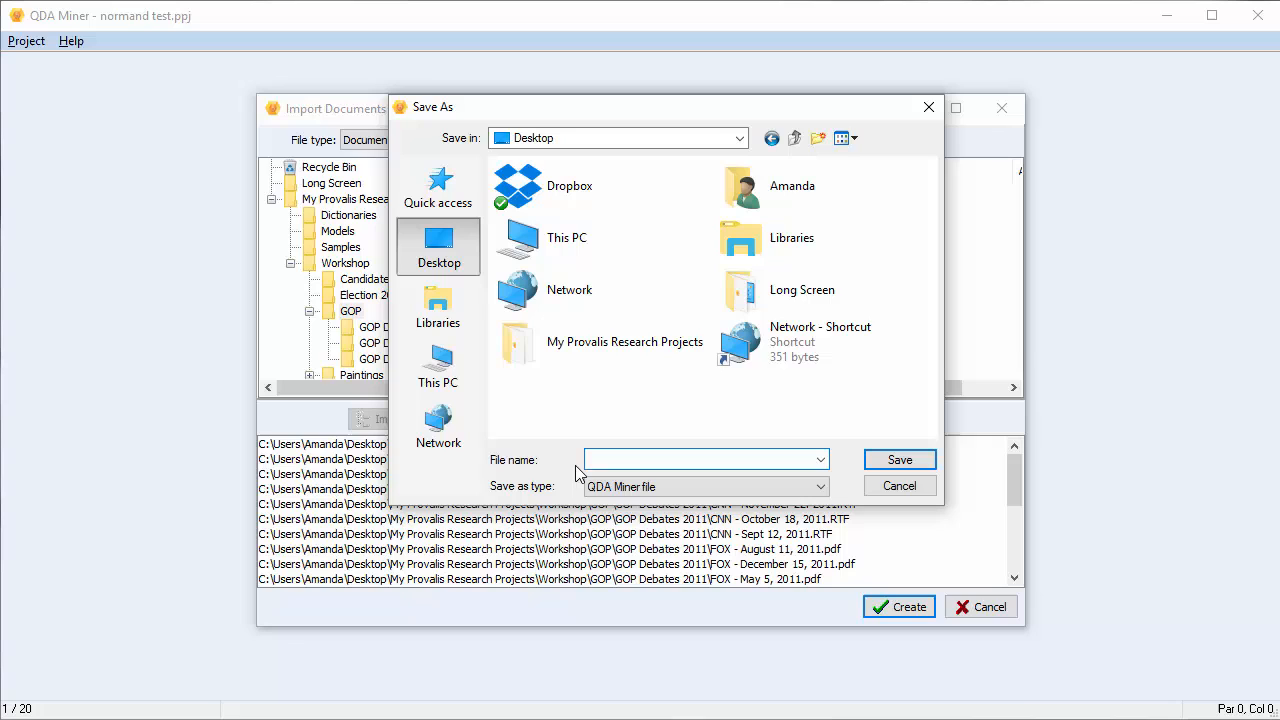
- Save the project as 'GOP Debates' on the Desktop
text(GOP Debates)
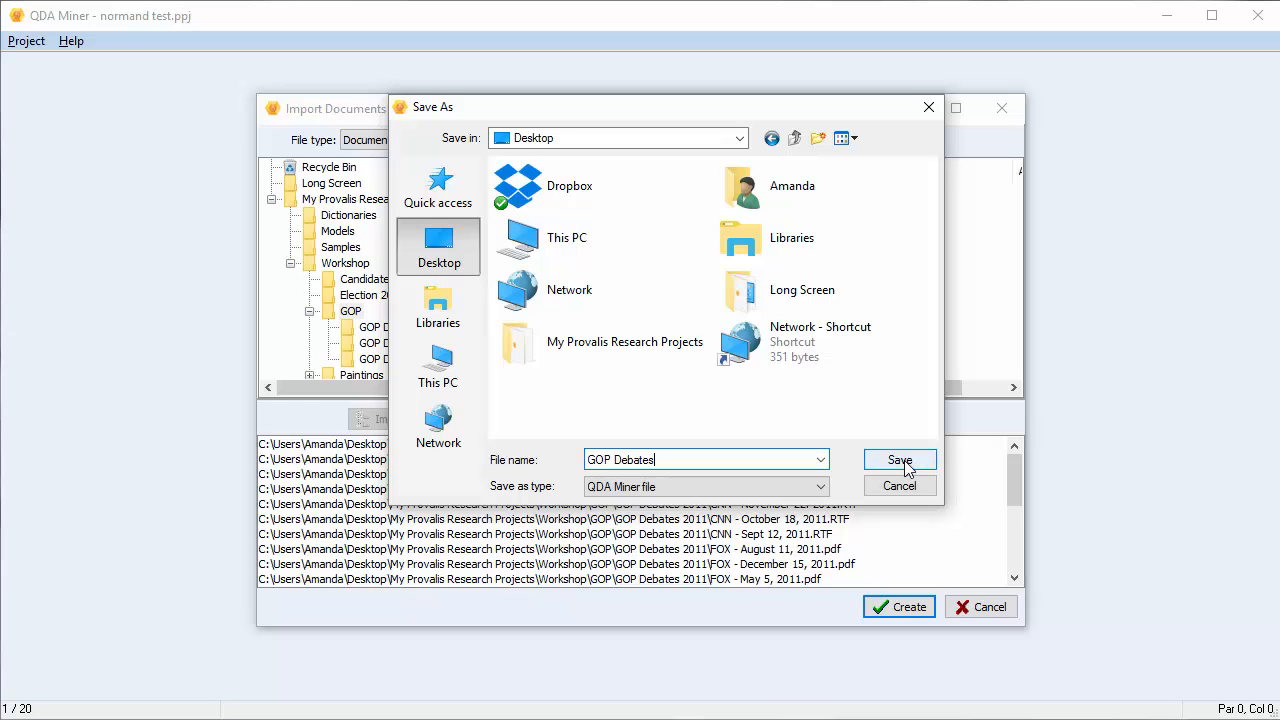
click(898, 460)
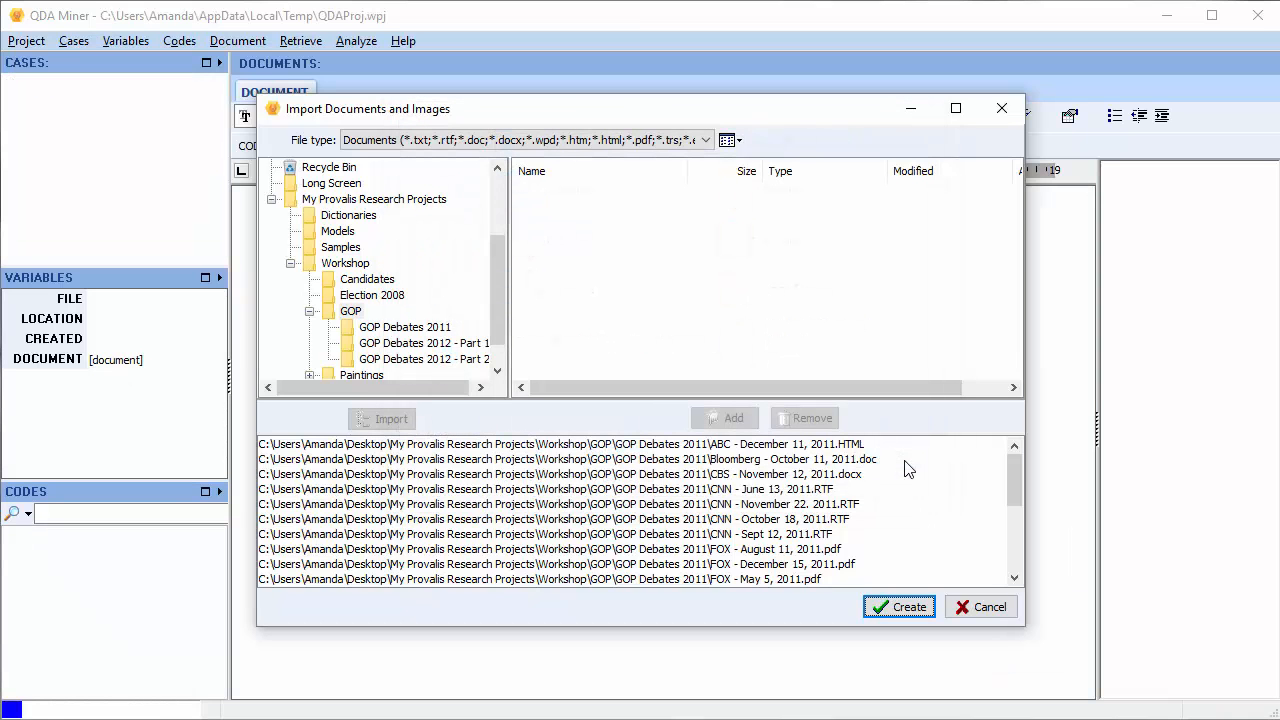
click(897, 606)
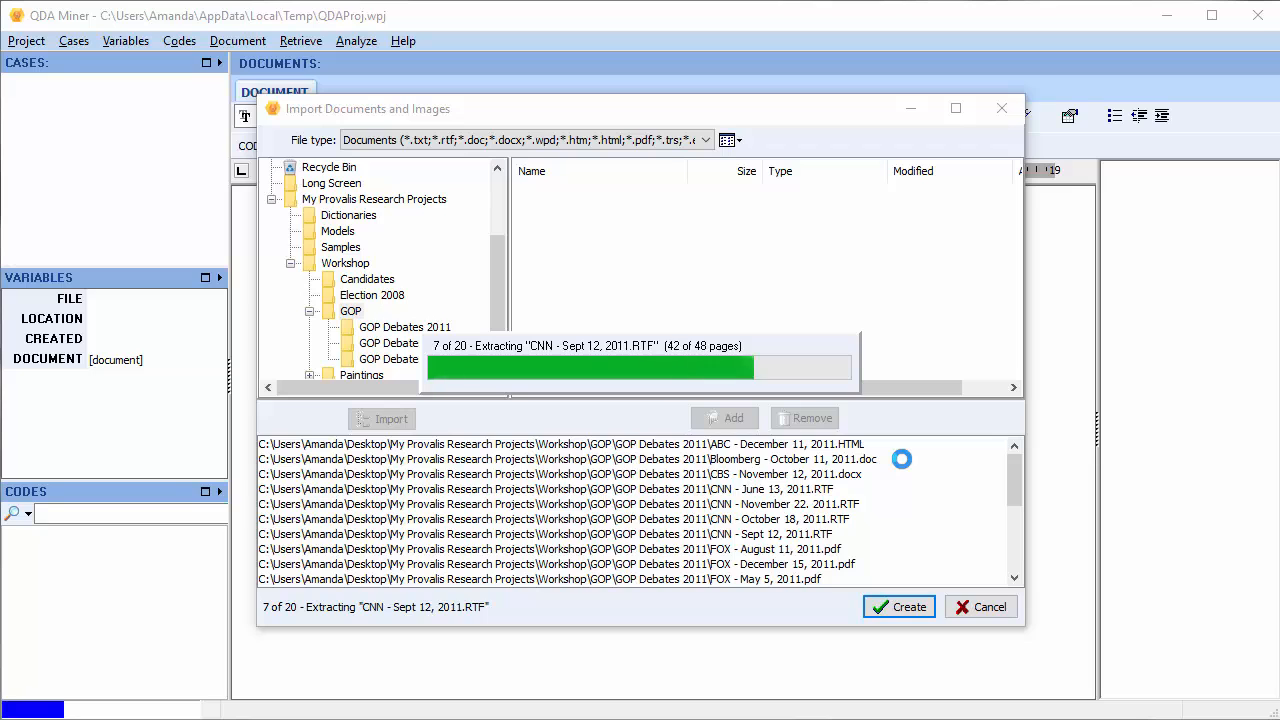
- Let extraction finish so the 20 cases load and the ABC December 11, 2011 transcript displays
click(897, 606)
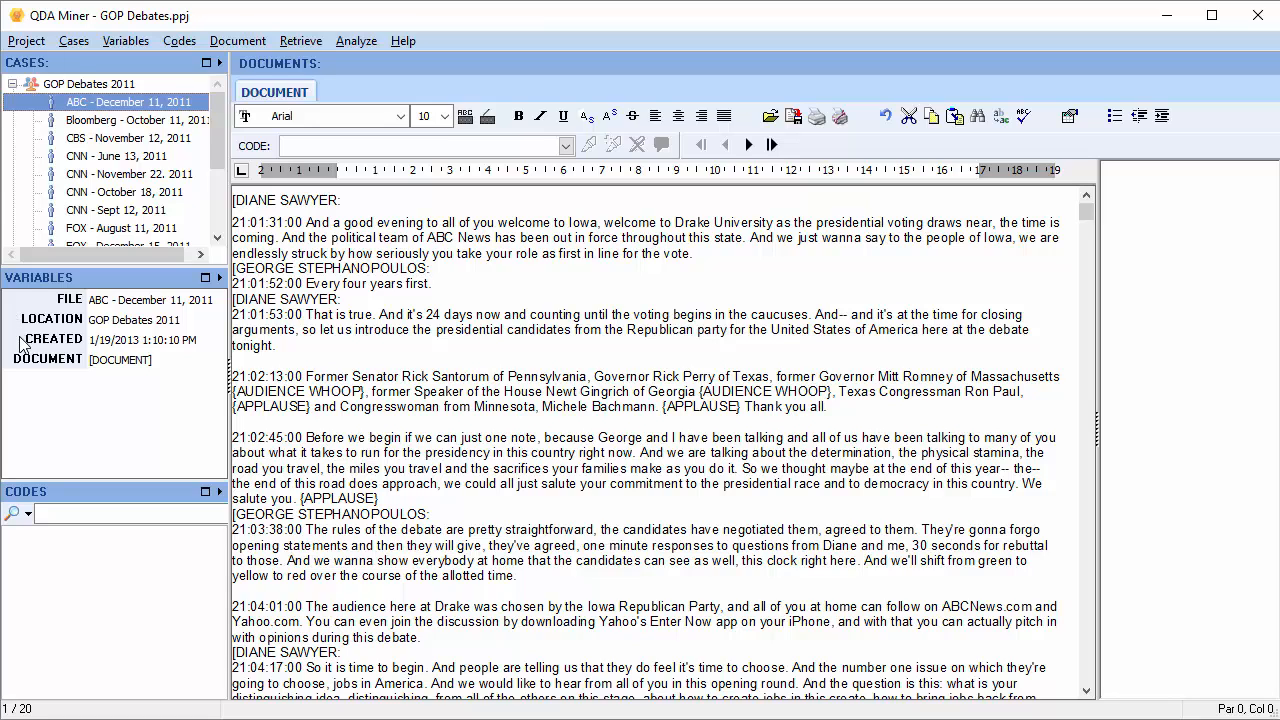
mouse_move(220, 350)
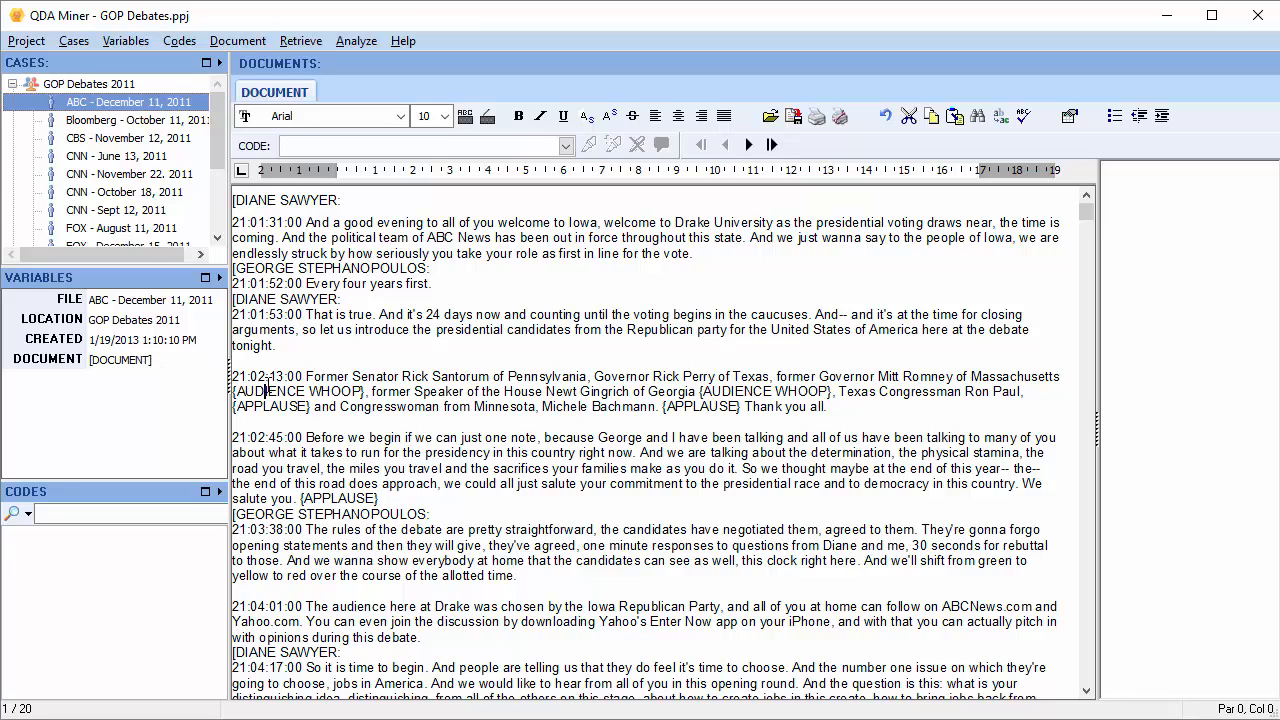
mouse_move(90, 640)
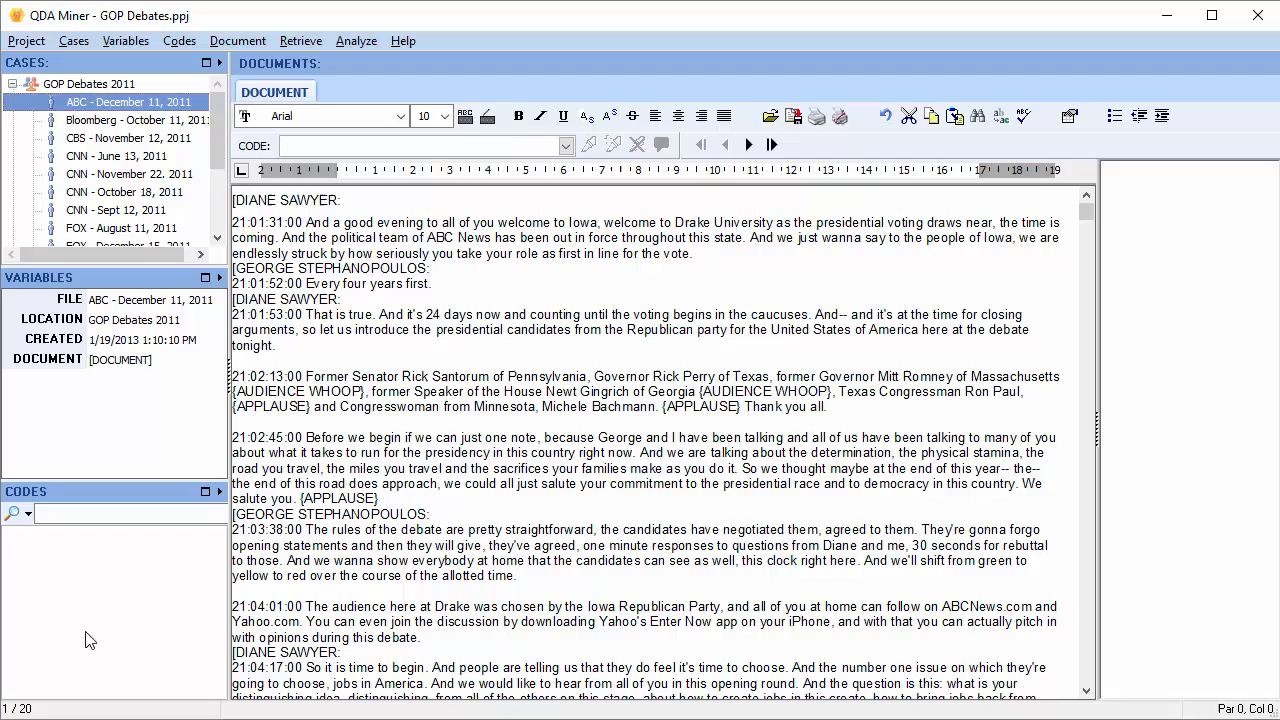